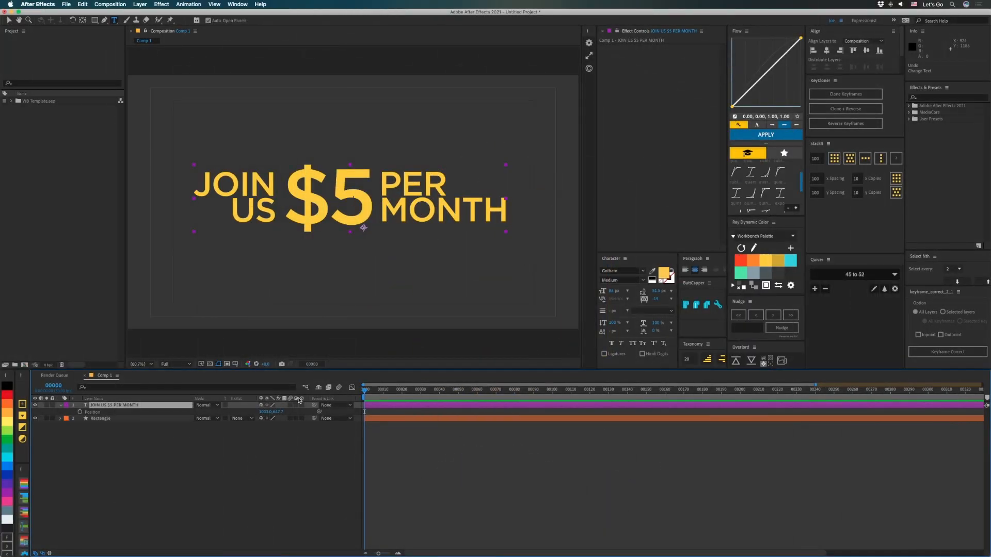
mouse_move(391, 132)
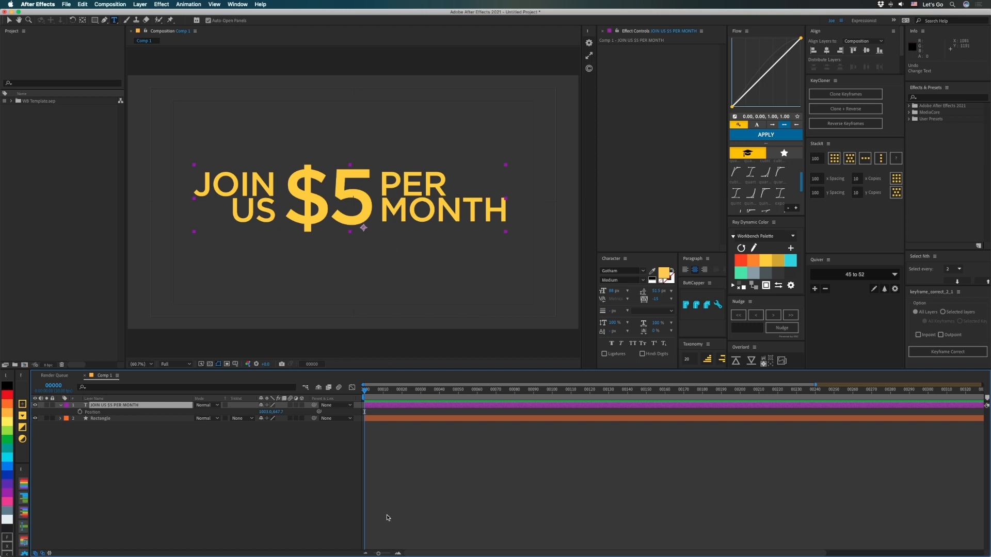
mouse_move(265, 450)
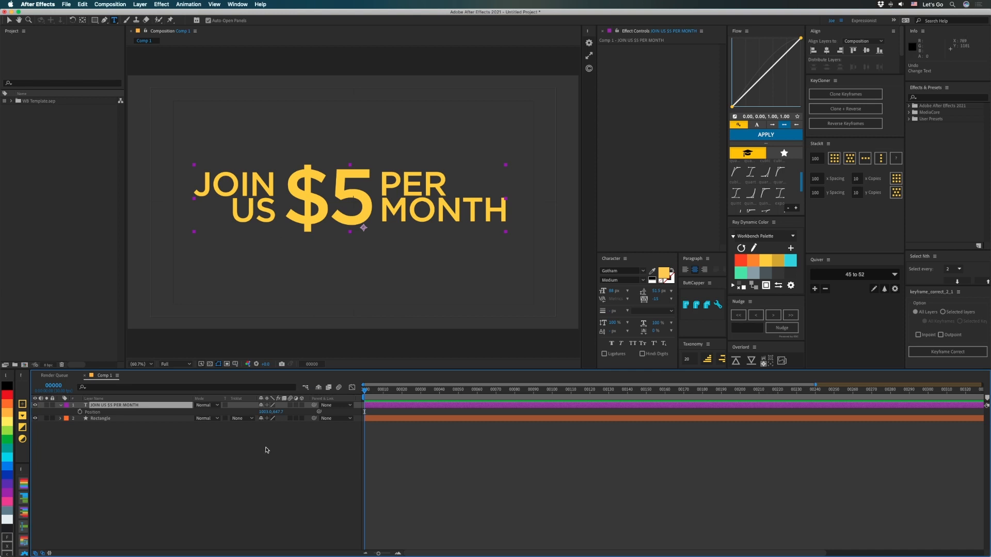
mouse_move(99, 412)
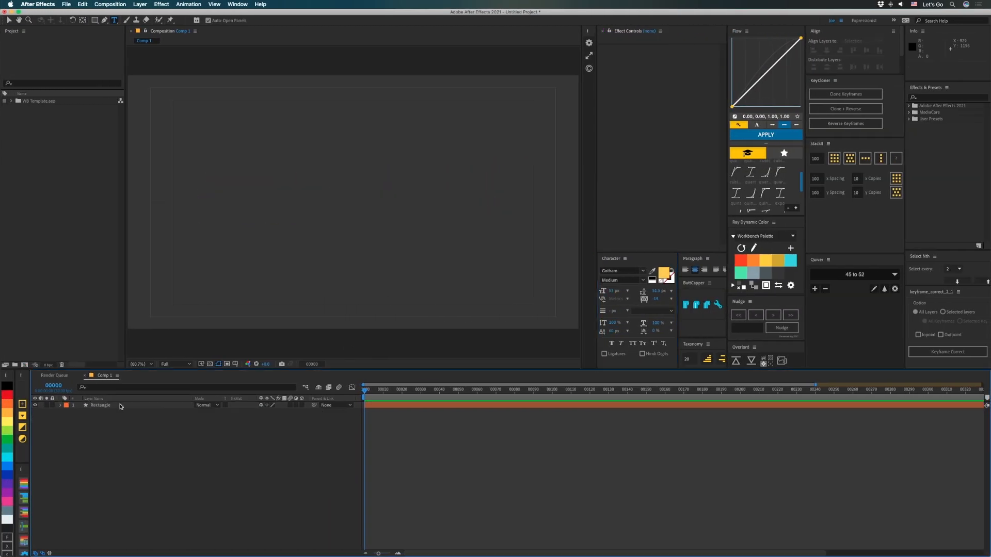
mouse_move(115, 21)
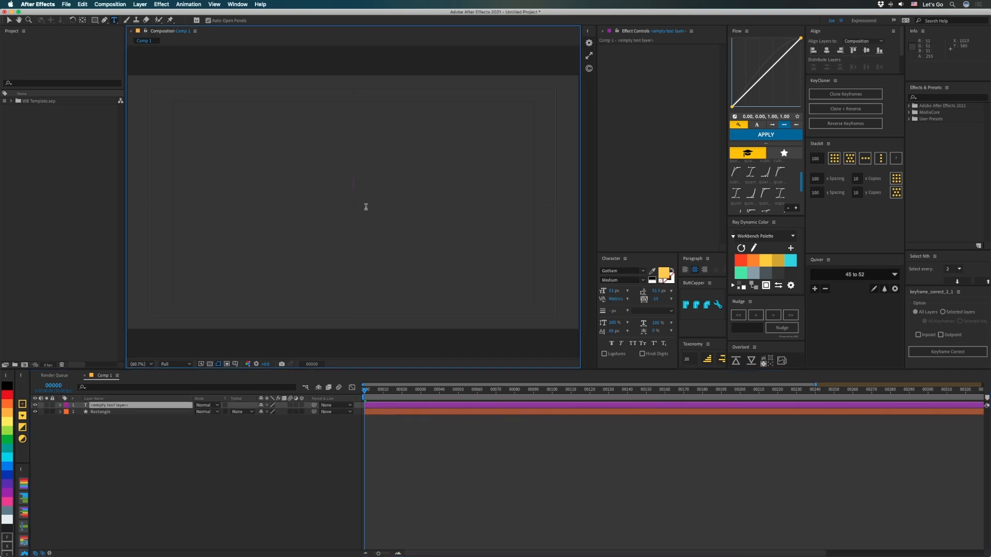
Step: Type 'JOIN US $5 PER MONTH' as a new single-line text layer
type("JOIN US")
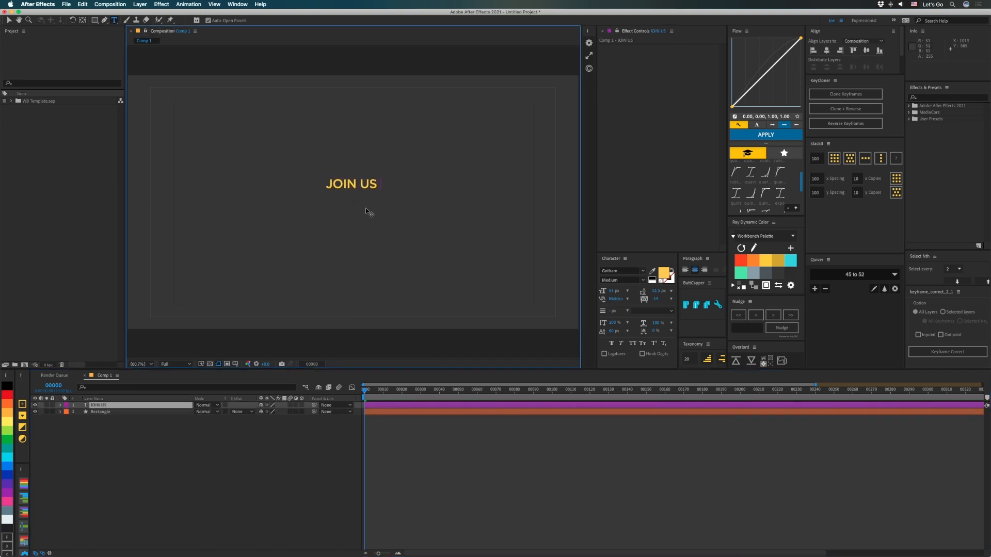
type("$5 MON")
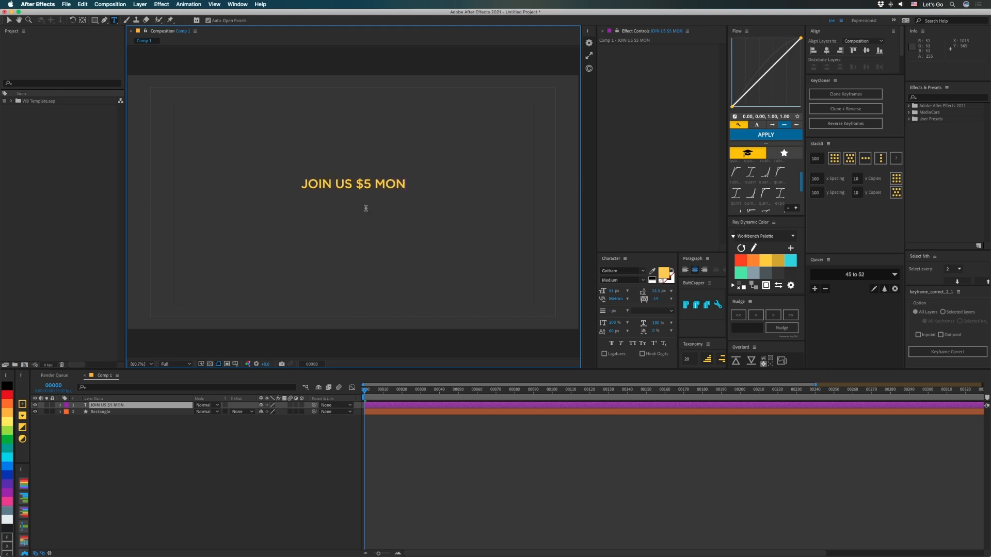
type("PER MONTH")
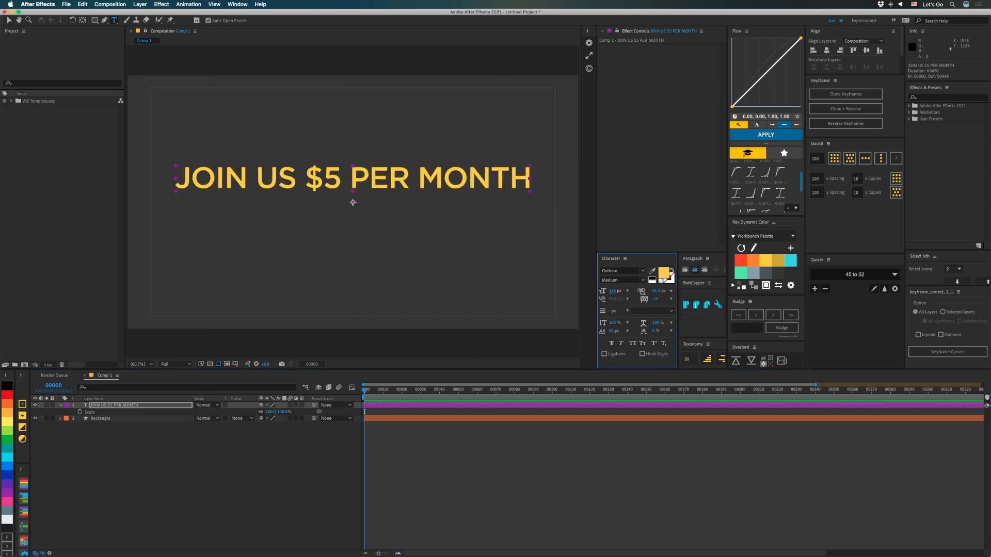
Step: Make the '$5' much larger than the surrounding words
double_click(327, 179)
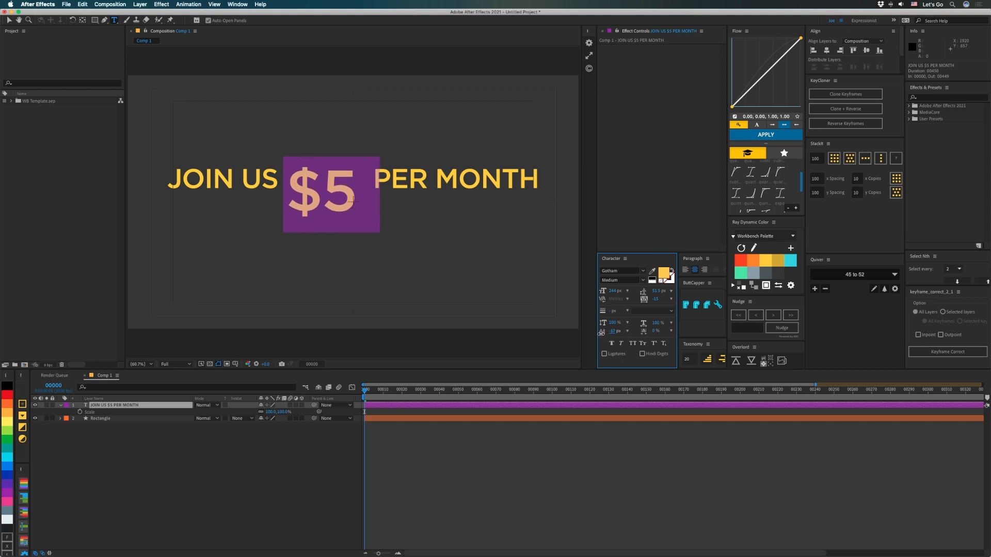
left_click(124, 405)
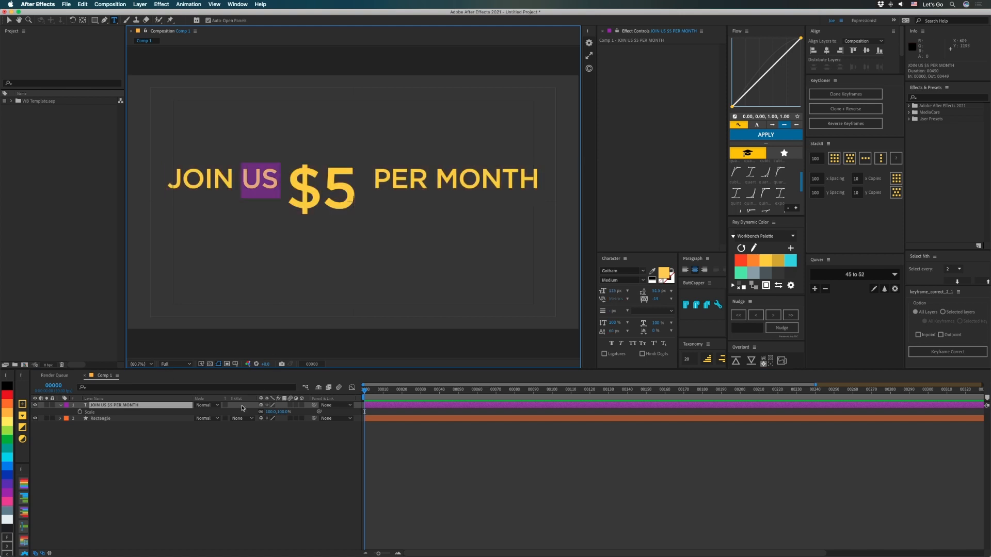
Step: Add a Position animator to the text layer to stack US under JOIN
left_click(67, 419)
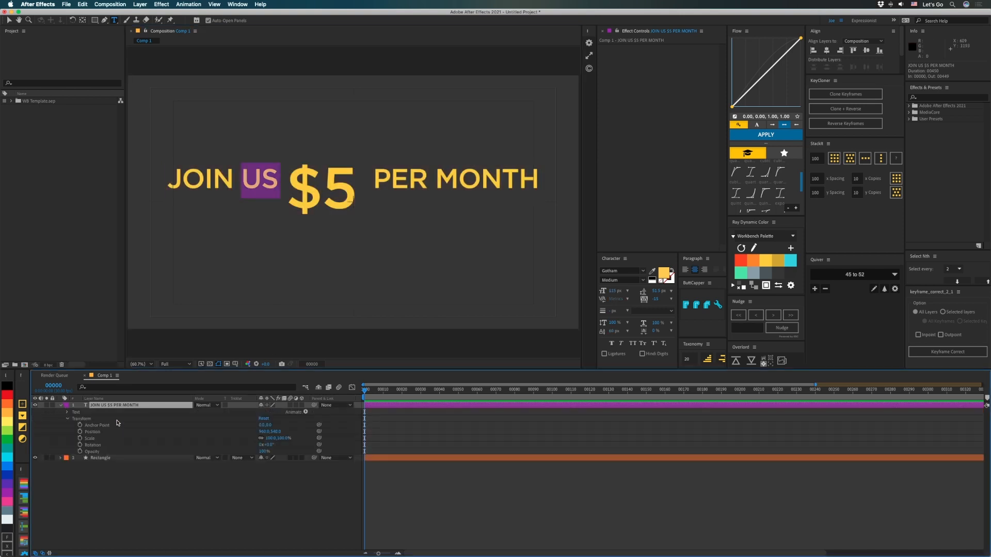
left_click(304, 411)
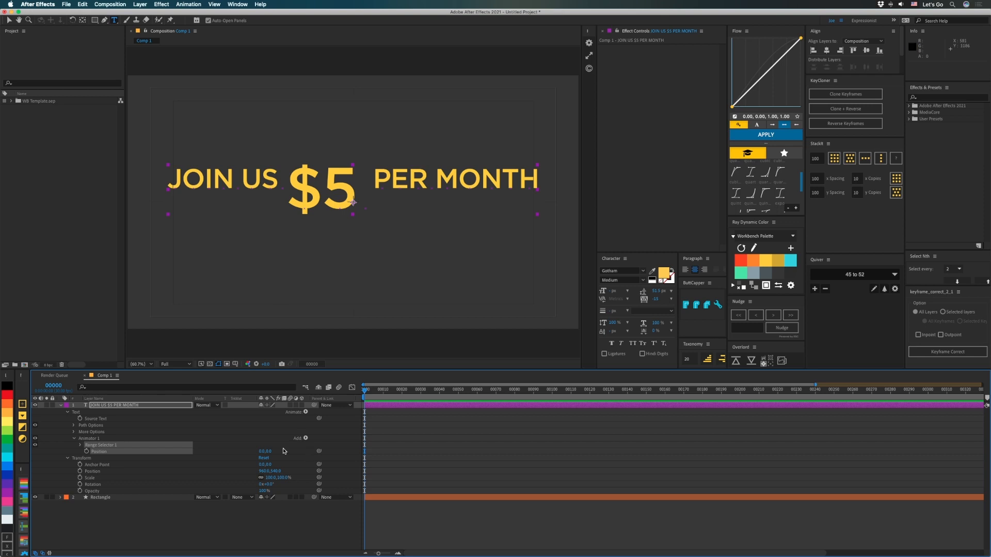
mouse_move(268, 453)
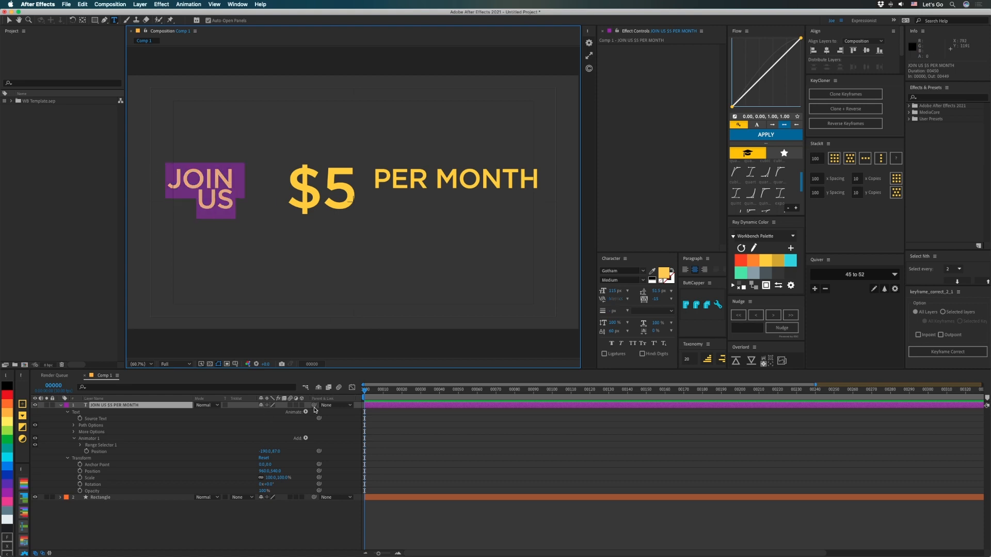
Step: Add Position animators for PER and MONTH and change the price to $10
left_click(305, 412)
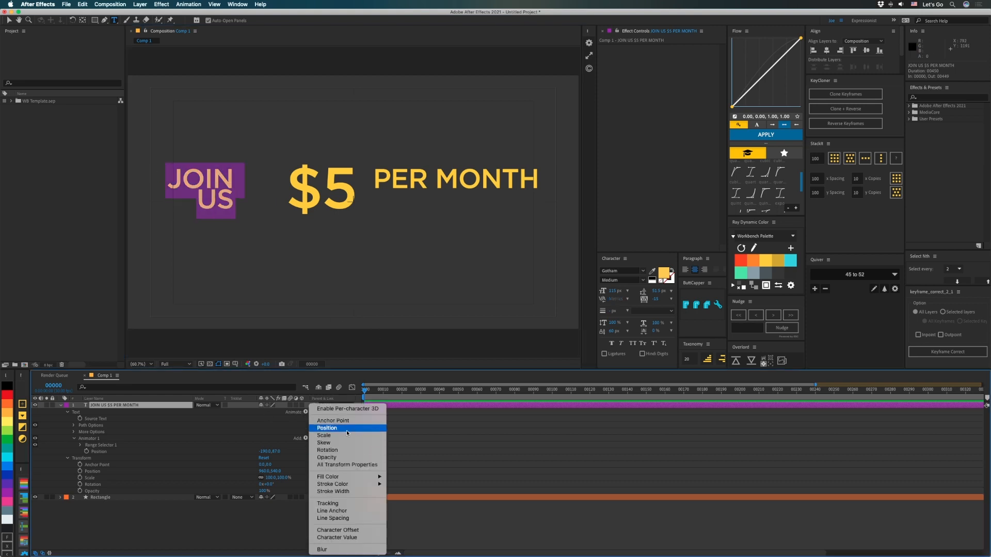
left_click(327, 428)
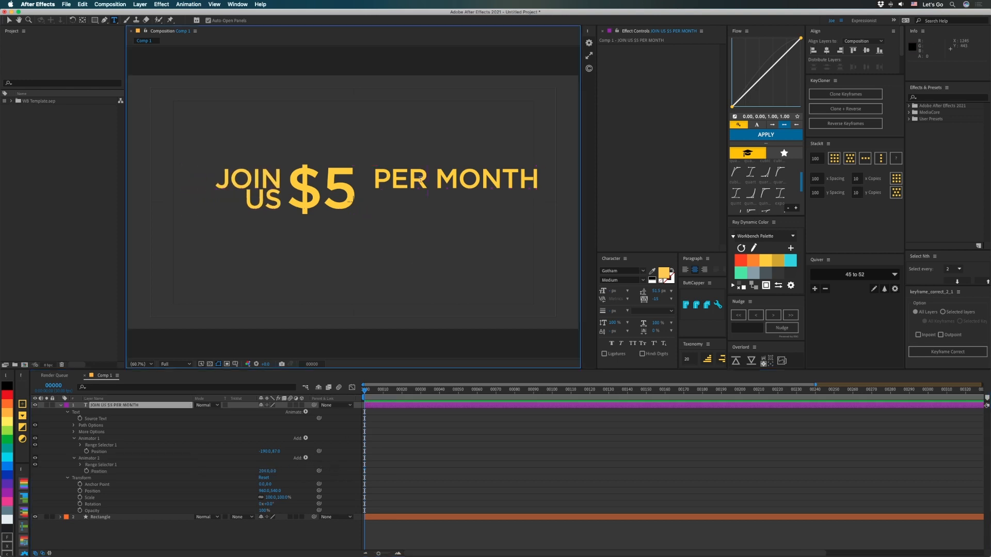
double_click(486, 181)
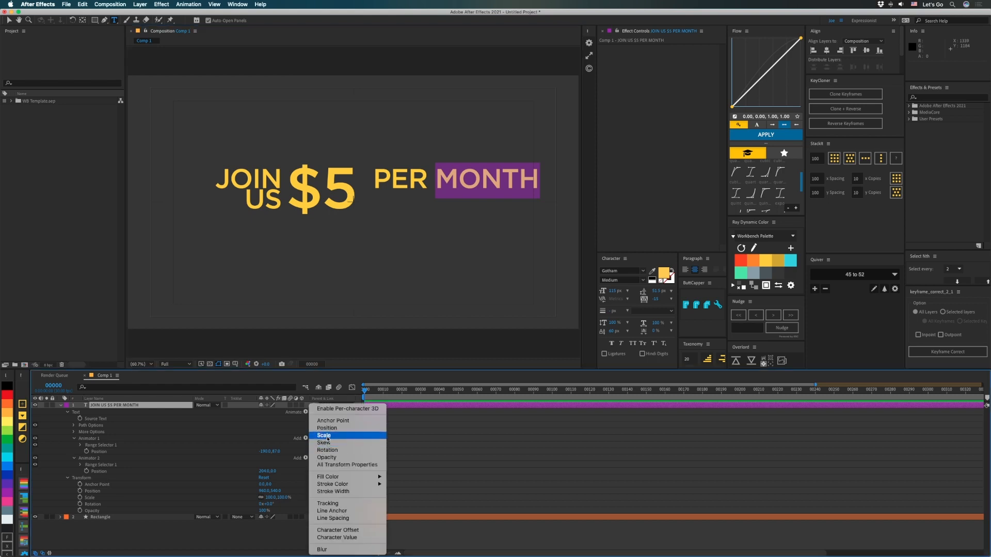
left_click(326, 427)
type("10")
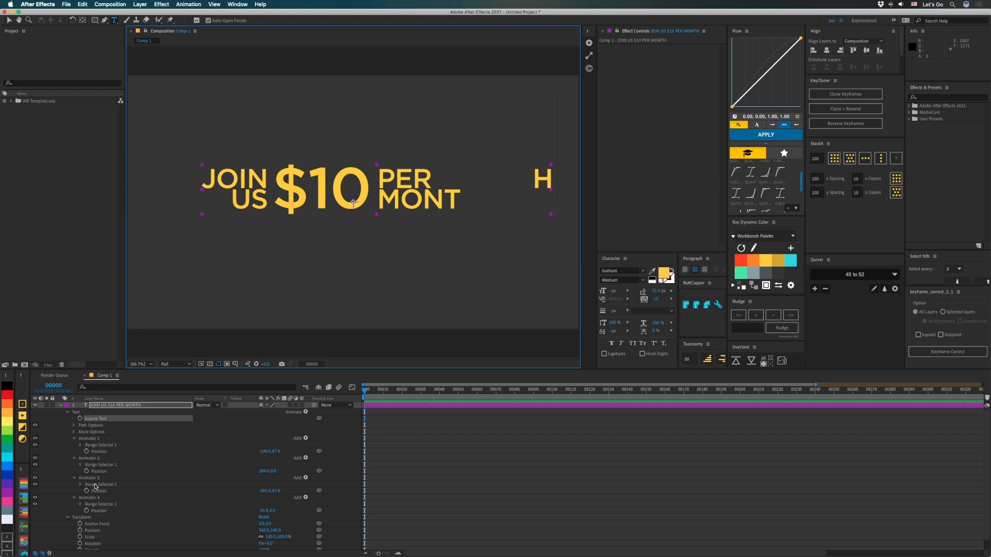
Step: Adjust Animators 3 and 4 range Start/End so MONTH includes its H
left_click(80, 484)
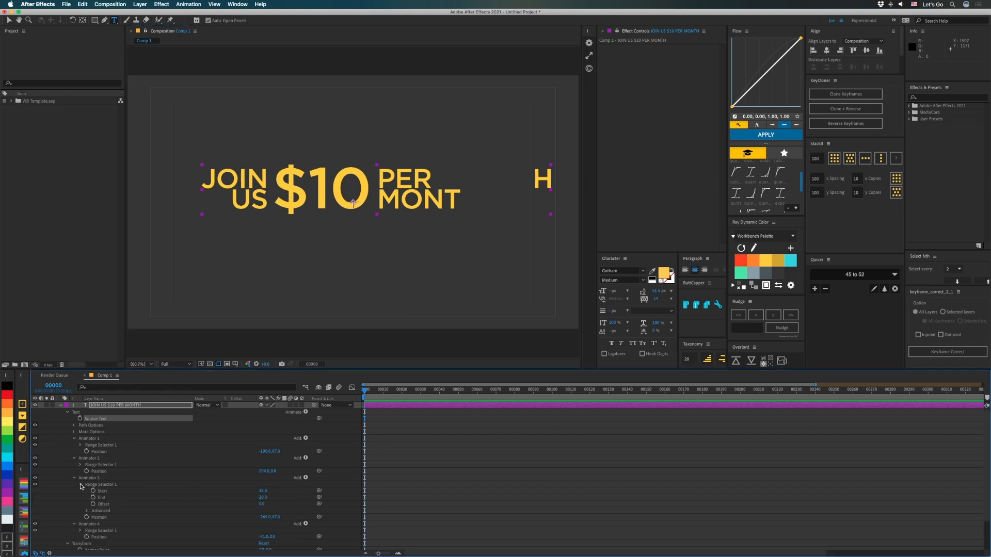
left_click(263, 491)
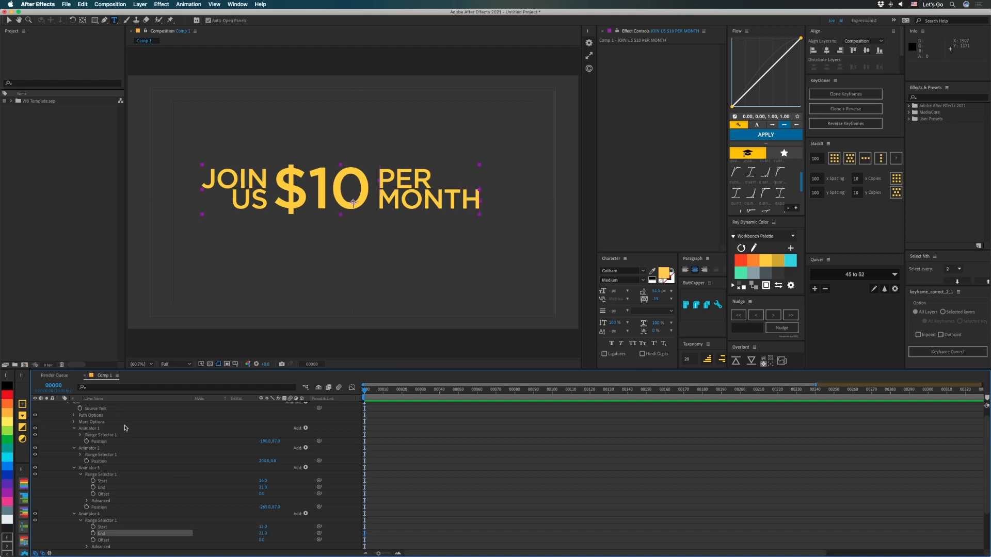
left_click(95, 405)
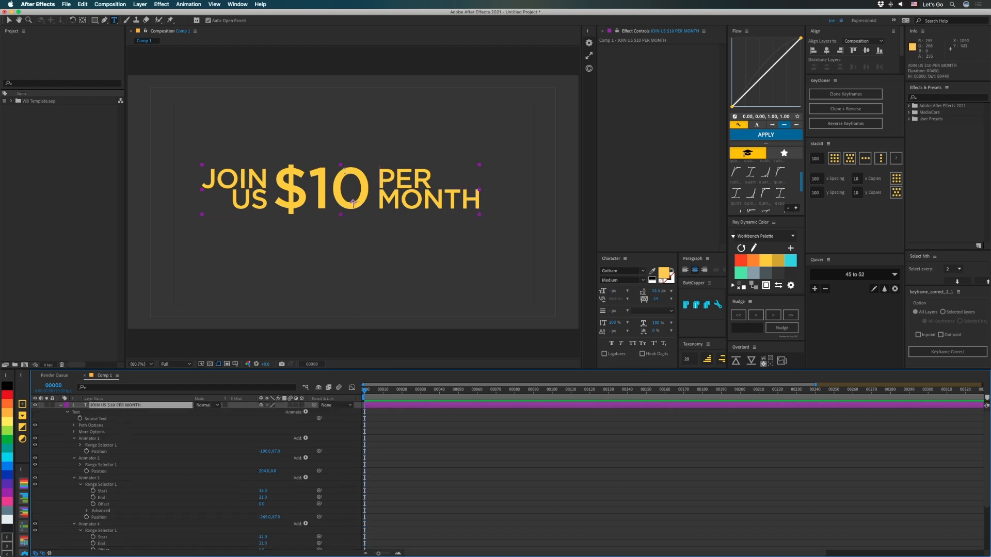